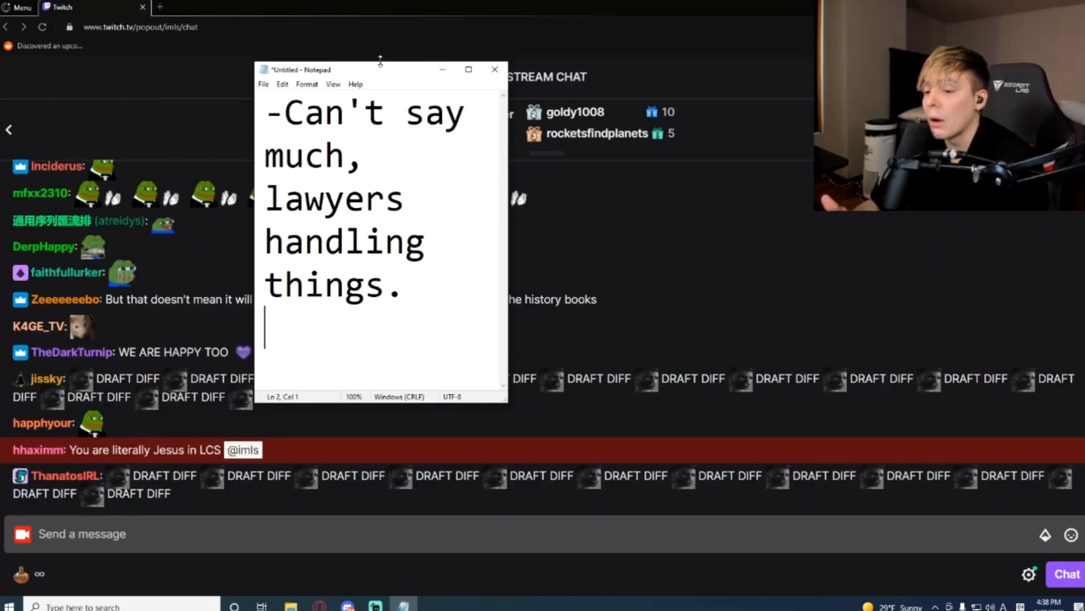
pyautogui.write('0')
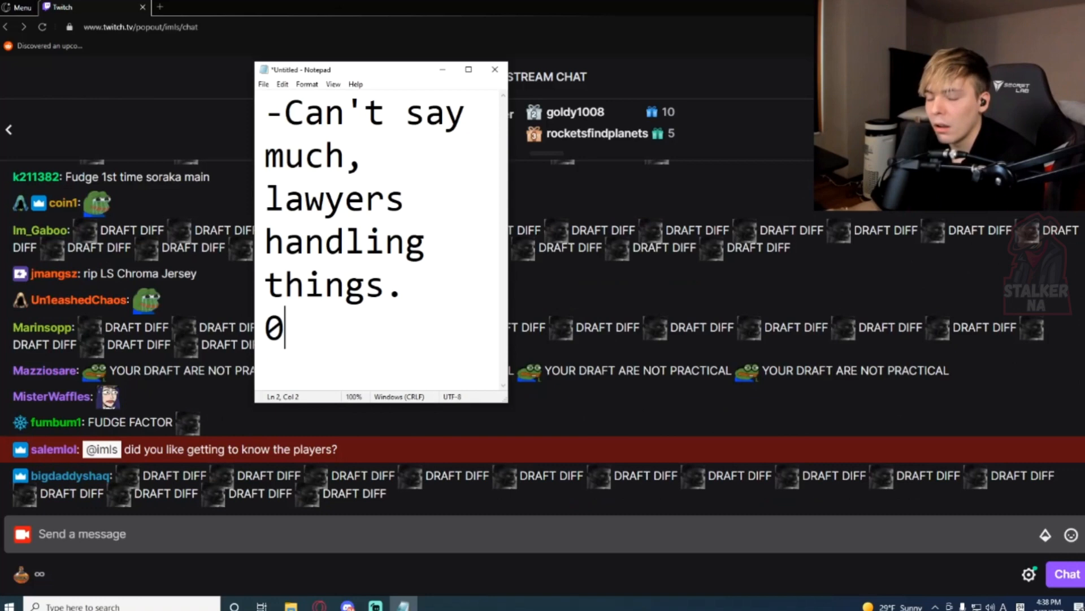
pyautogui.scroll(-3)
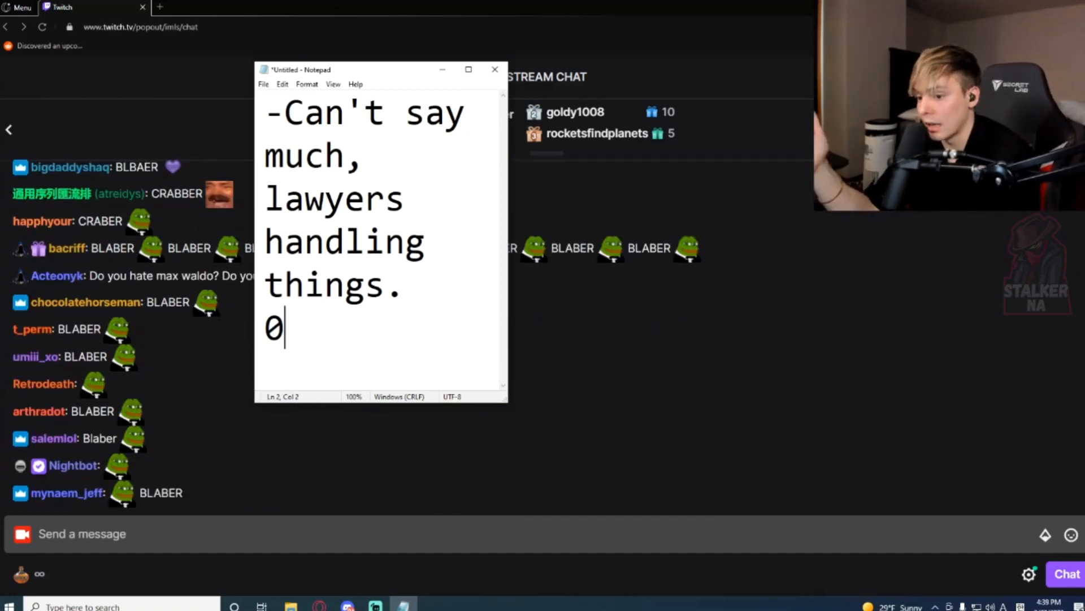
pyautogui.scroll(-3)
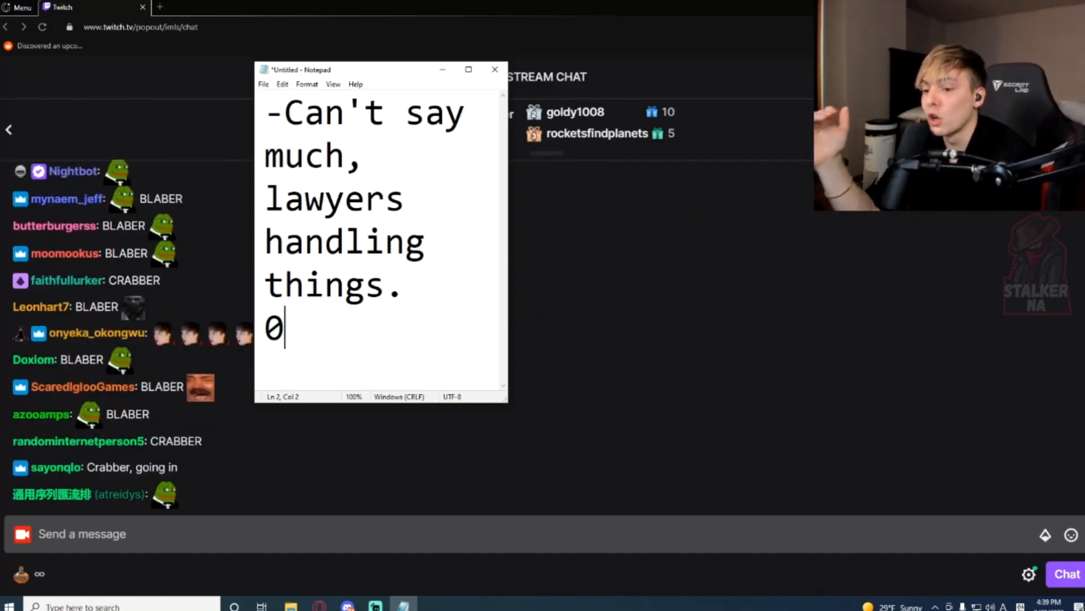